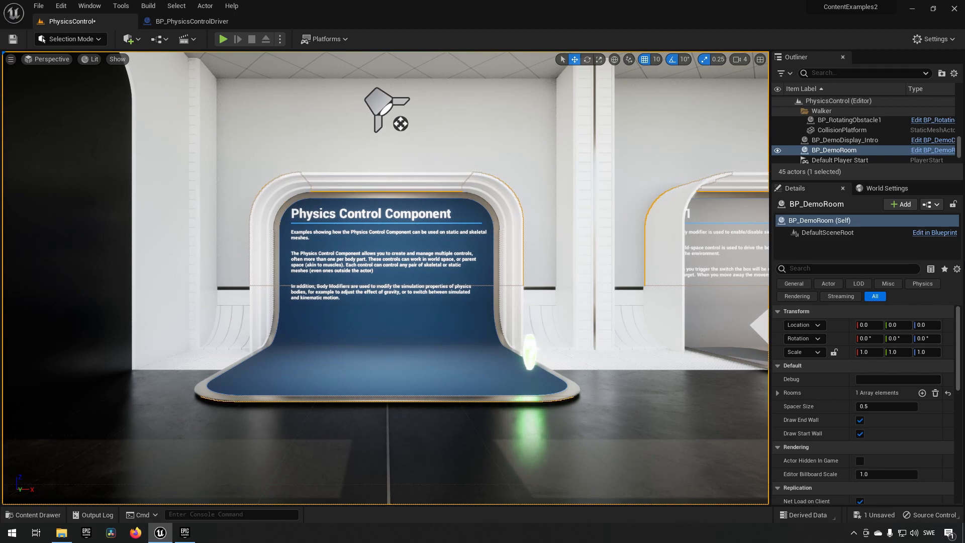
{"action": "mouse_move", "coordinate": [223, 39]}
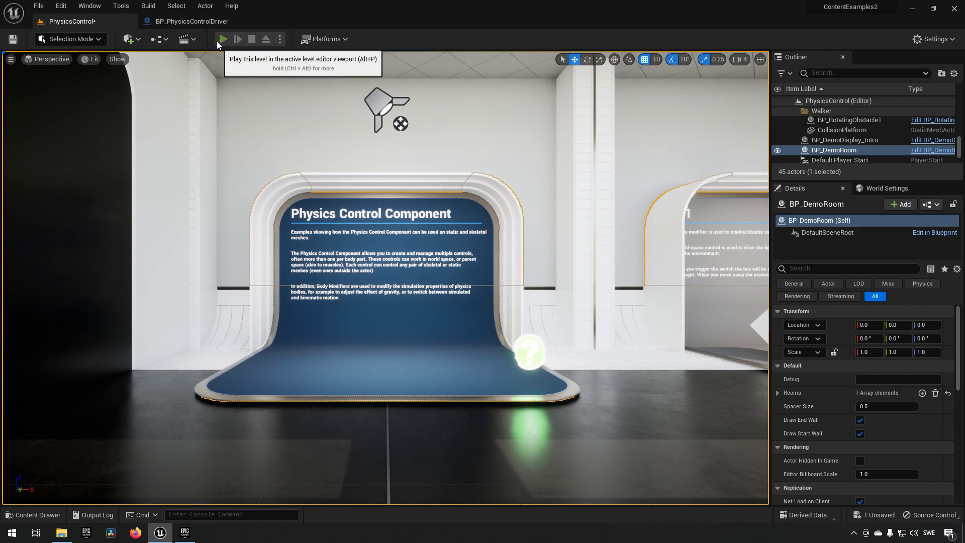
Play the level and walk to stand 1.4 to watch the walking character demo
{"action": "left_click", "coordinate": [222, 39]}
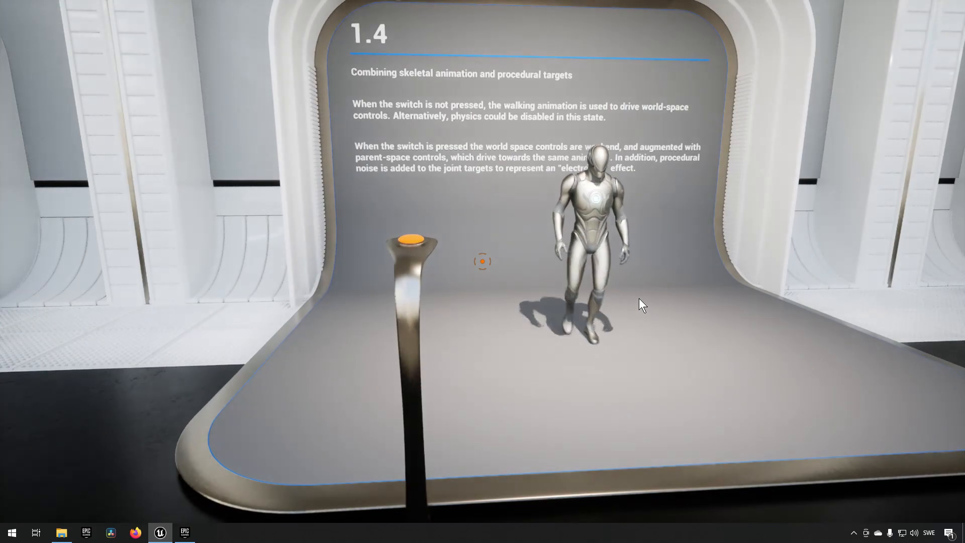
{"action": "left_click", "coordinate": [411, 239]}
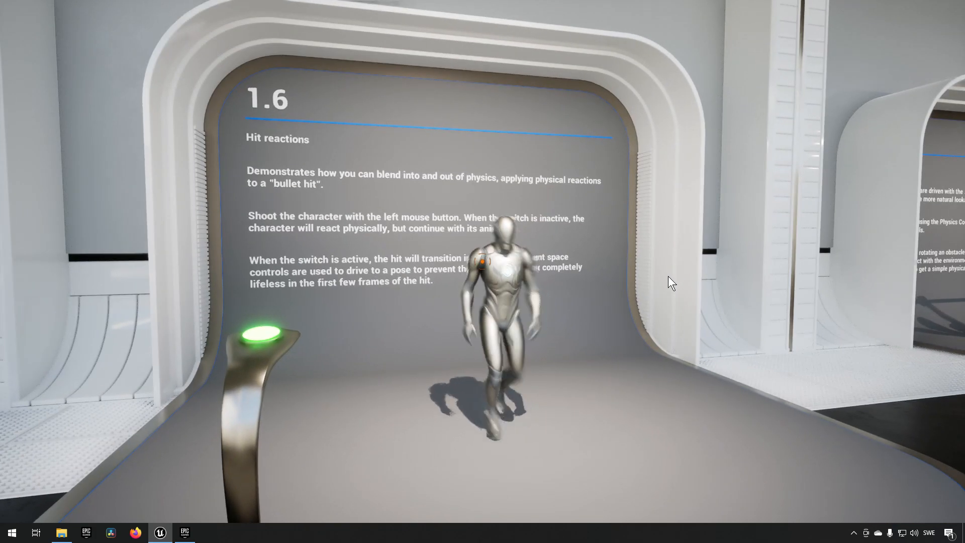
Shoot the walking character at stand 1.6 to trigger its physical hit reaction
{"action": "left_click", "coordinate": [498, 258]}
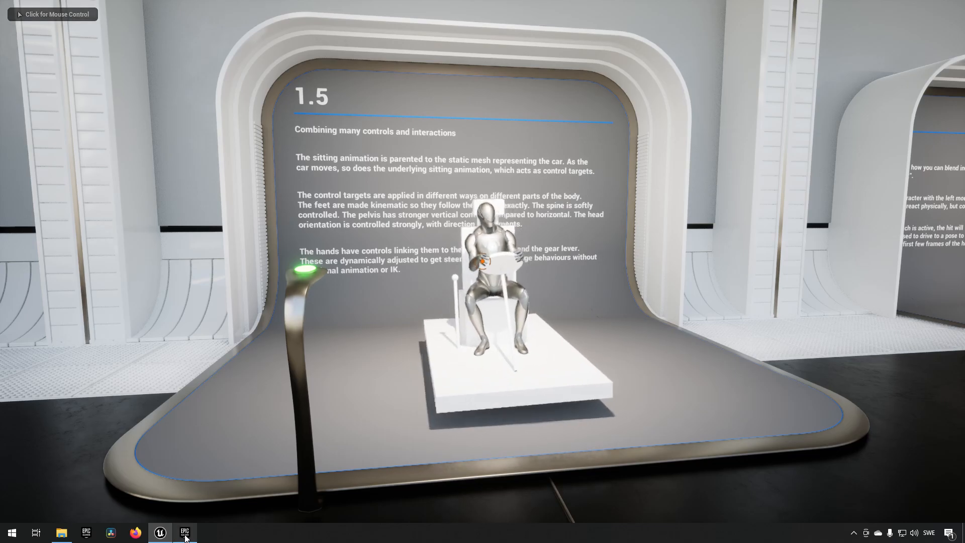
In the Epic Games Launcher's Unreal Engine Samples list, open the Content Examples page
{"action": "left_click", "coordinate": [186, 532]}
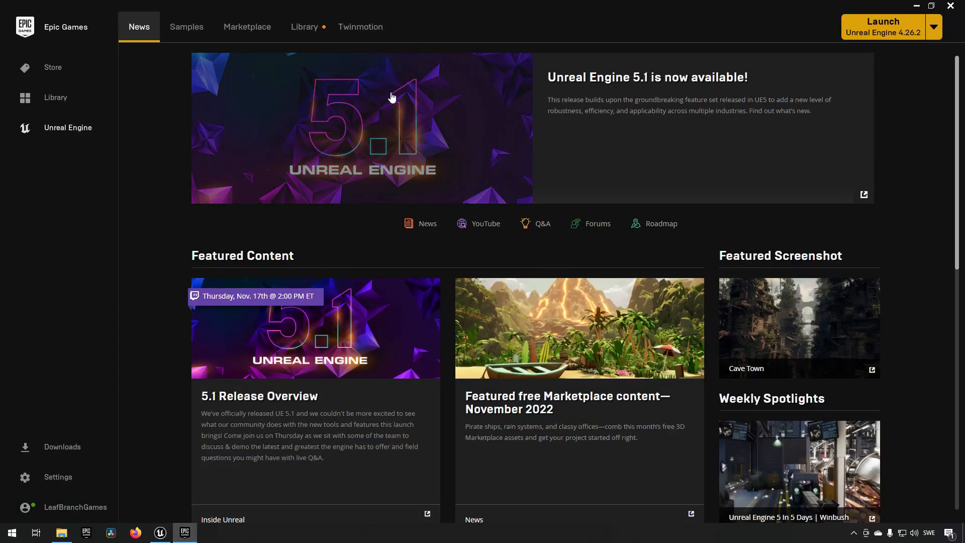
{"action": "mouse_move", "coordinate": [186, 27]}
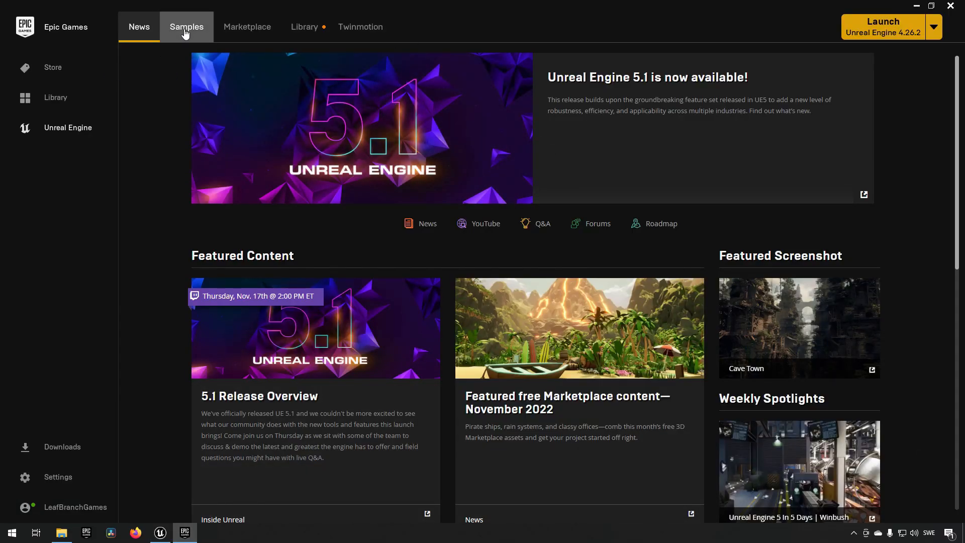
{"action": "left_click", "coordinate": [186, 27]}
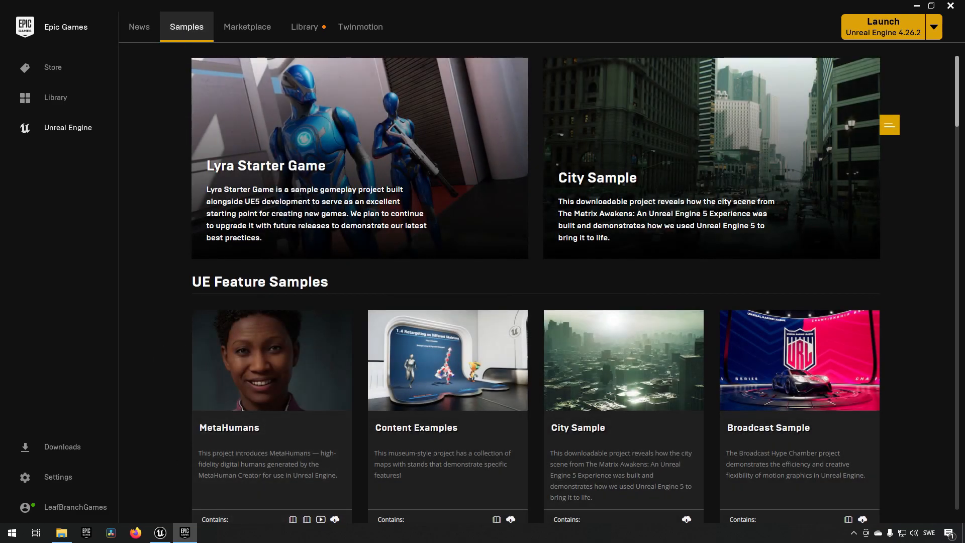
{"action": "mouse_move", "coordinate": [449, 388]}
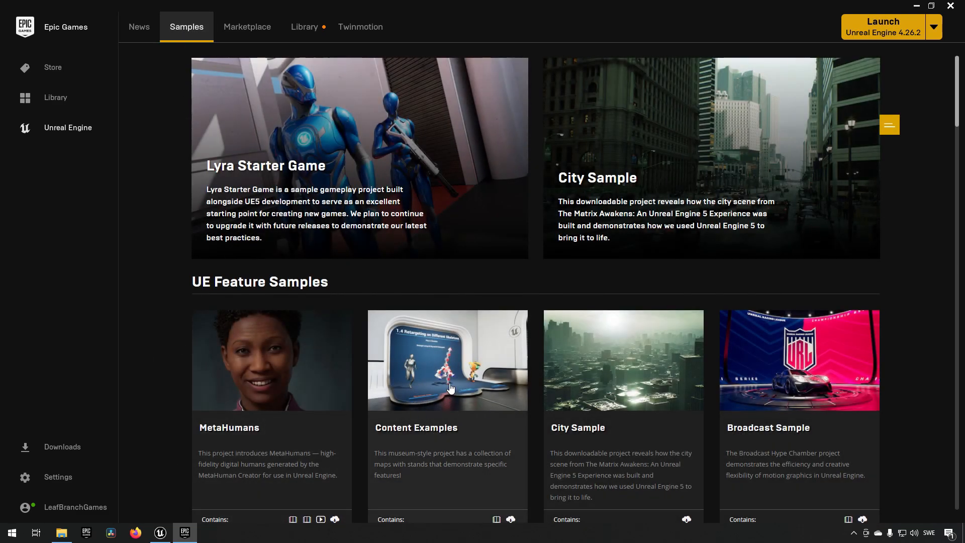
{"action": "left_click", "coordinate": [246, 26]}
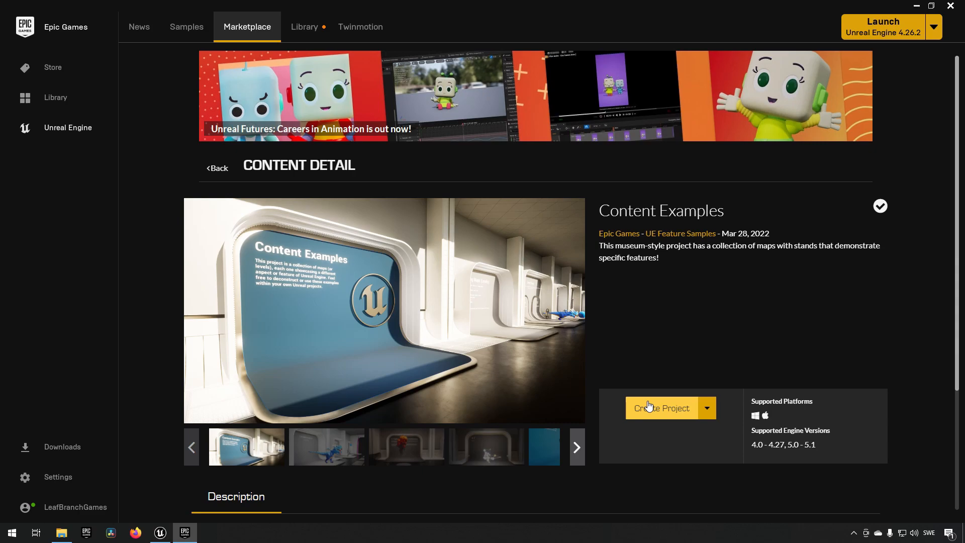
{"action": "mouse_move", "coordinate": [638, 488]}
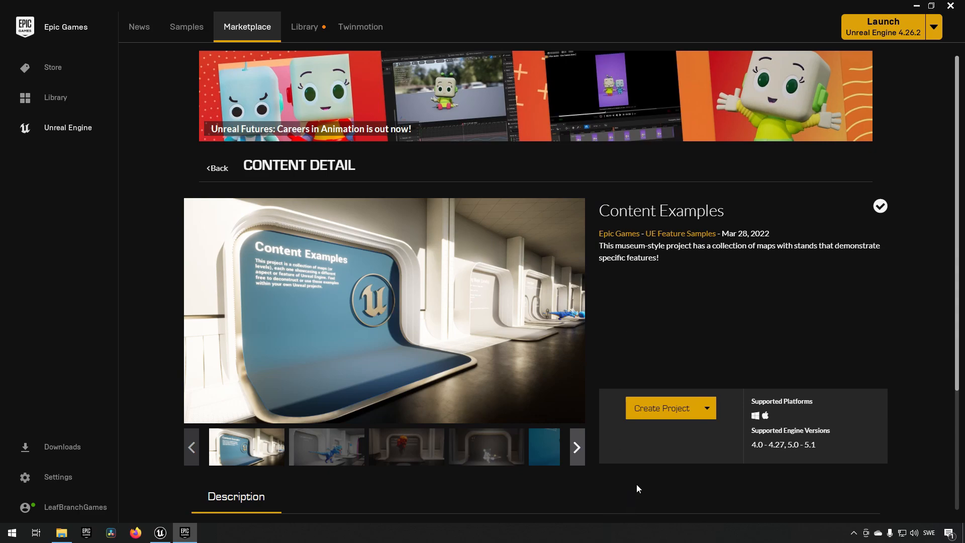
{"action": "mouse_move", "coordinate": [658, 458]}
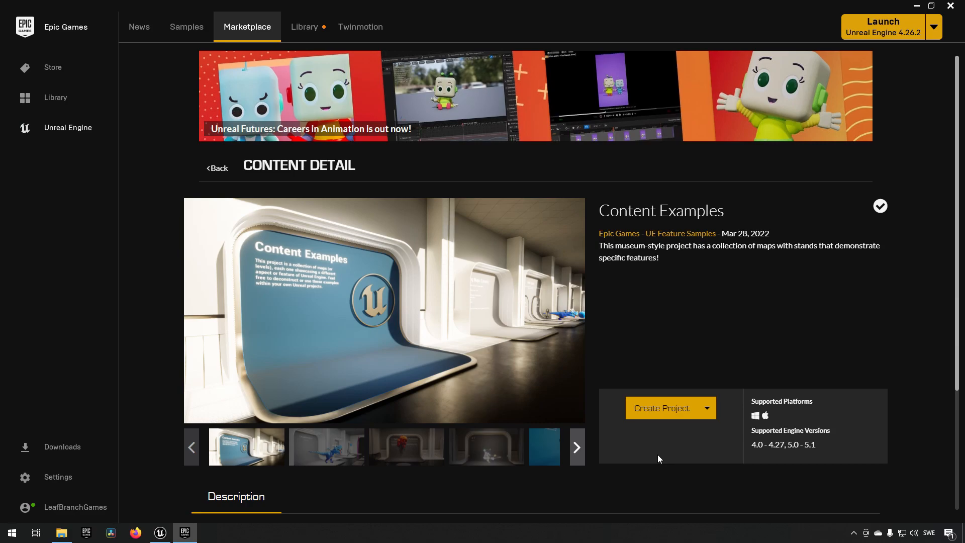
{"action": "mouse_move", "coordinate": [638, 458]}
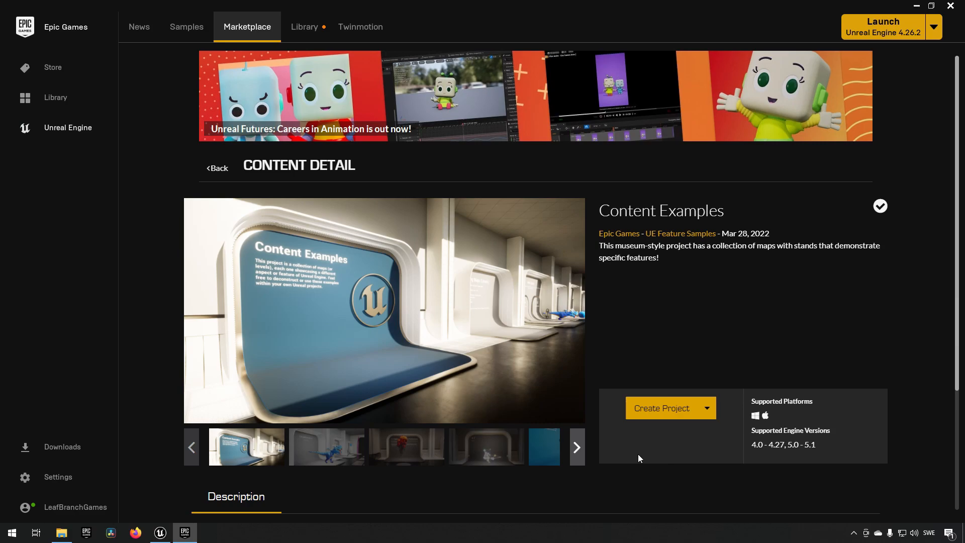
Back in the editor, open the Maps folder and select the Physics Control map
{"action": "left_click", "coordinate": [159, 532]}
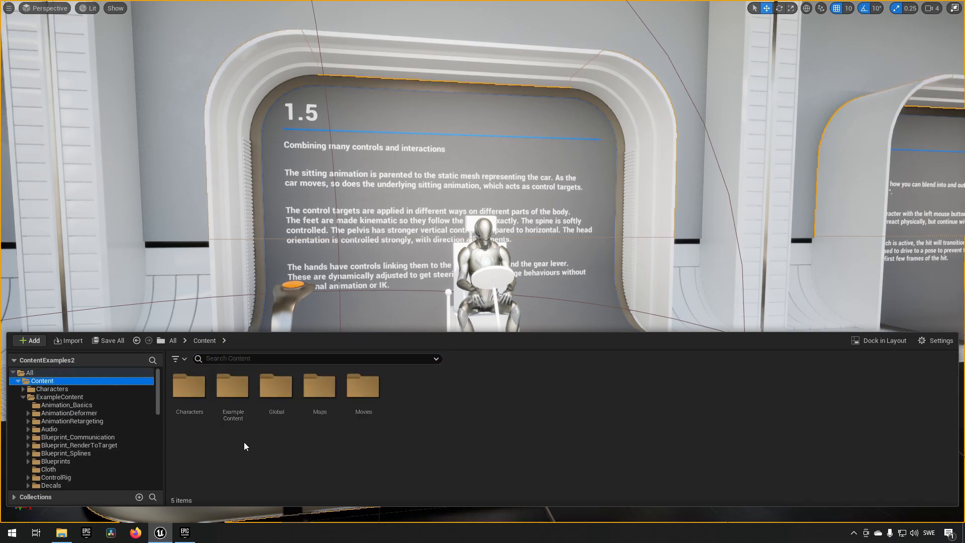
{"action": "double_click", "coordinate": [320, 386]}
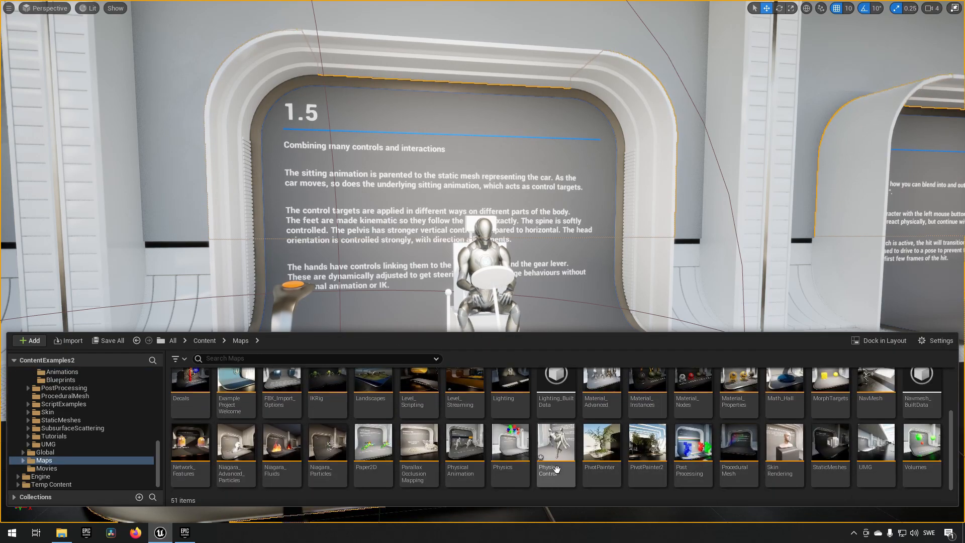
{"action": "left_click", "coordinate": [555, 446]}
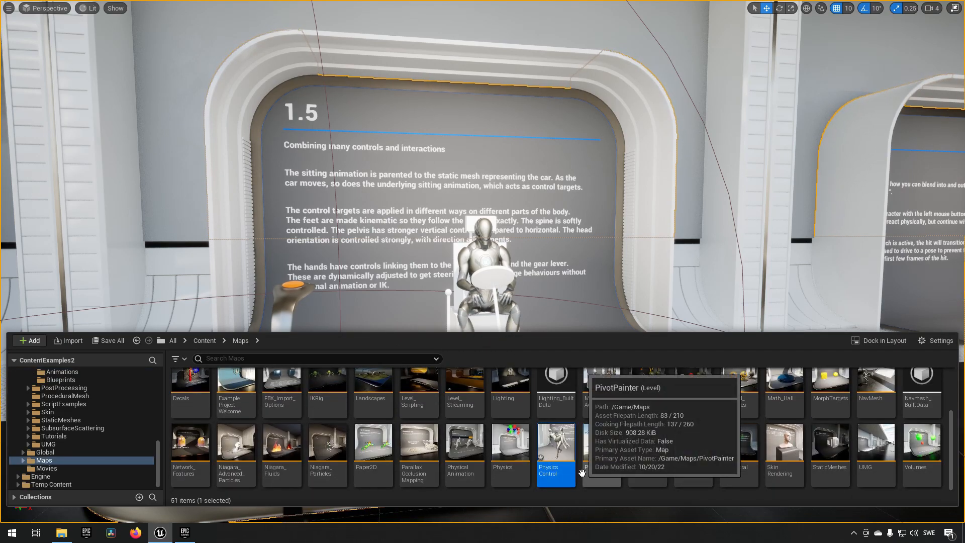